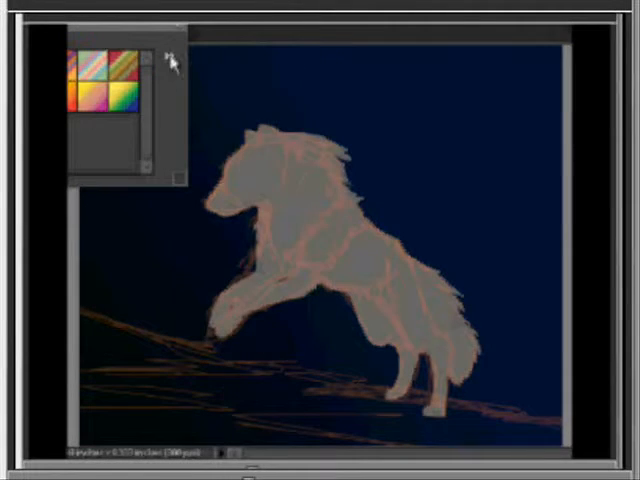
Step: Open the Gradient Picker's flyout menu listing gradient libraries and Load Gradients
click(166, 60)
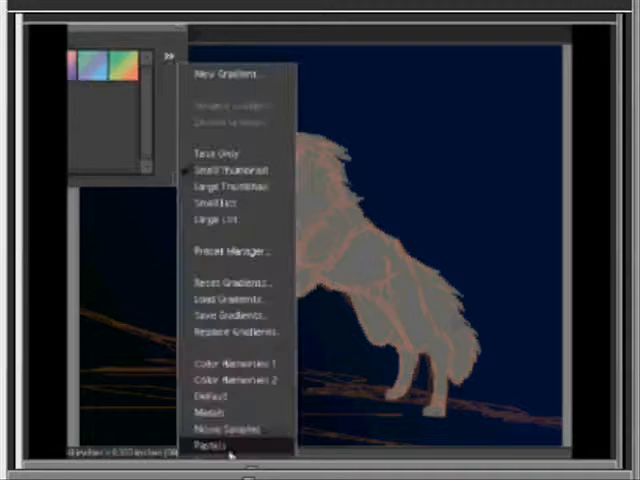